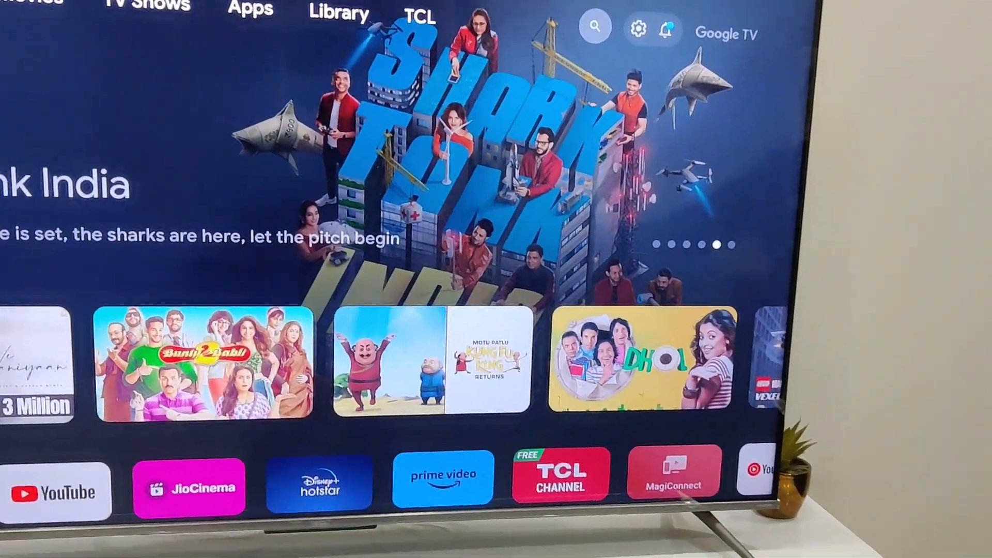
Step: Reopen This PC so the drive list with WINSETUP (E:) is shown
left_click(339, 13)
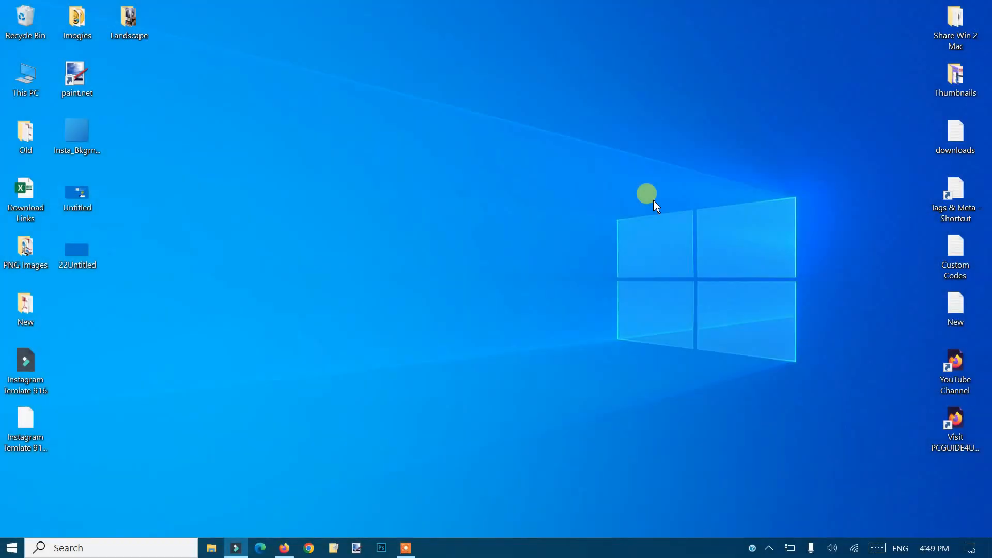
mouse_move(530, 291)
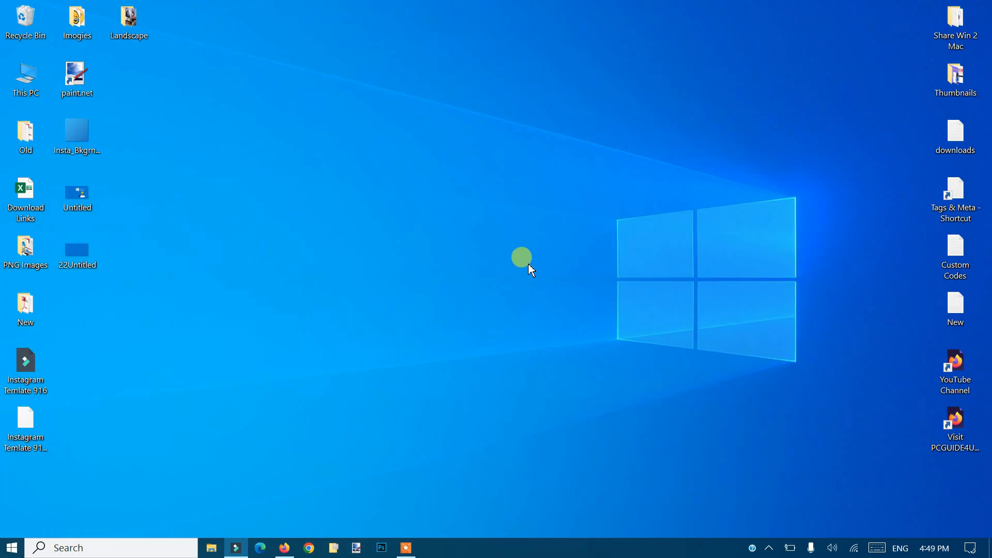
mouse_move(462, 257)
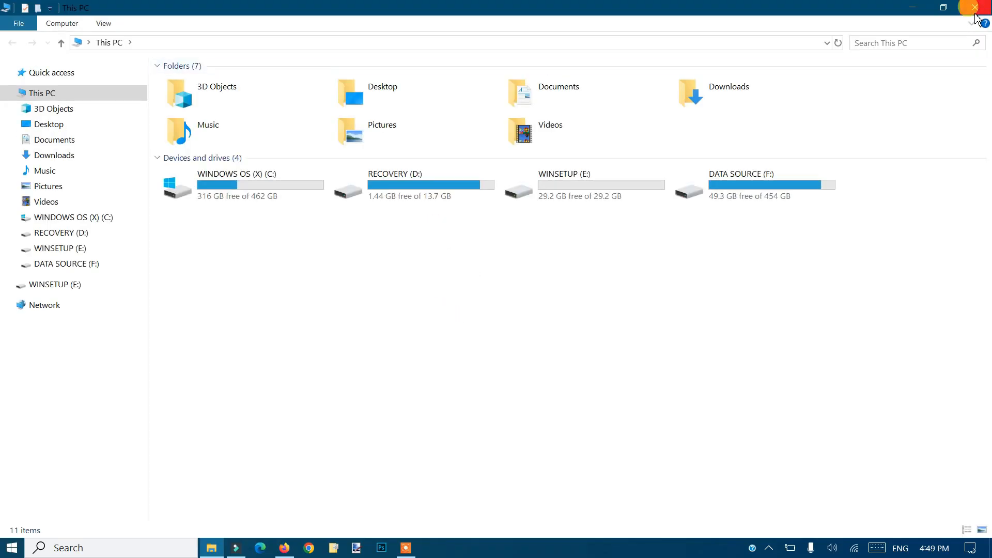
left_click(981, 7)
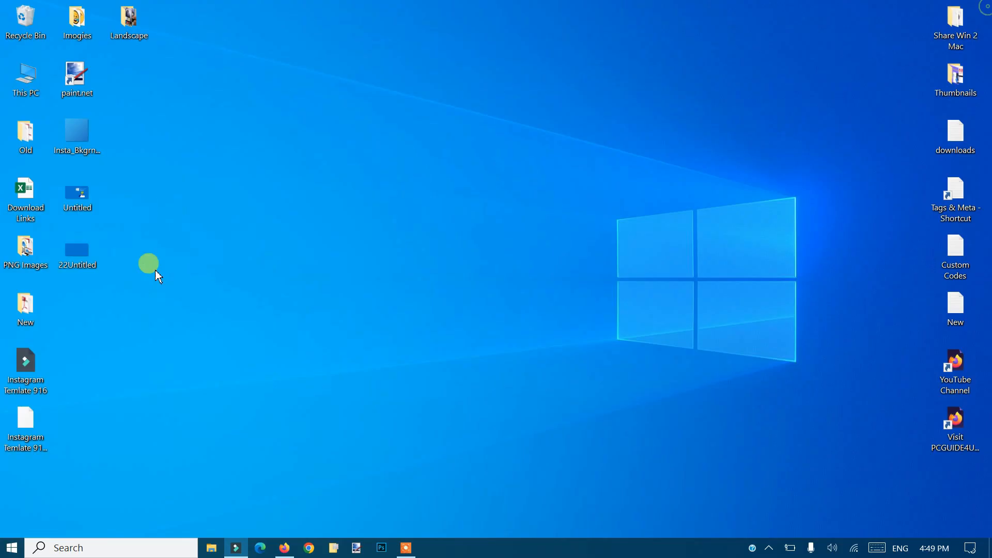
double_click(25, 74)
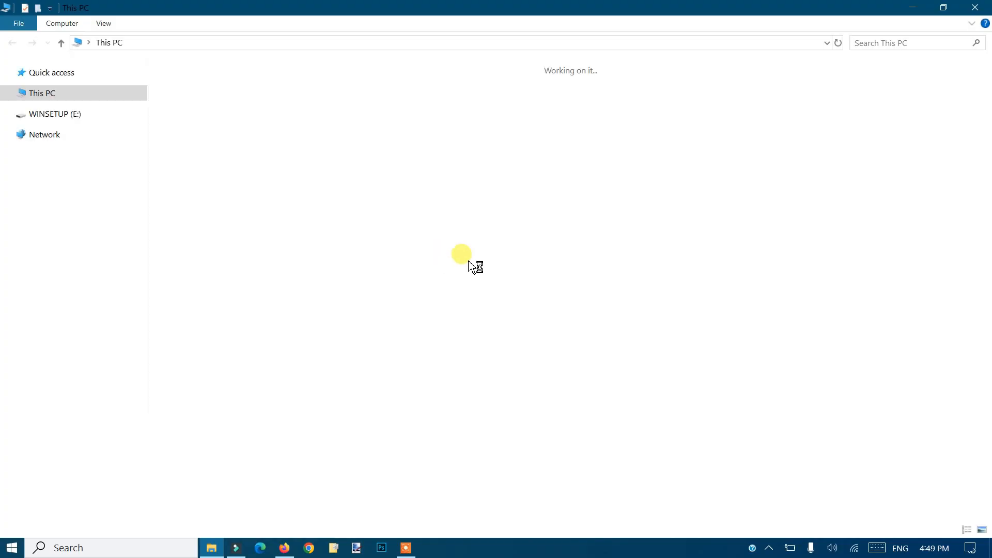
Step: Check WINSETUP (E:) properties, confirming exFAT with 29.2 GB free, then dismiss them
left_click(601, 184)
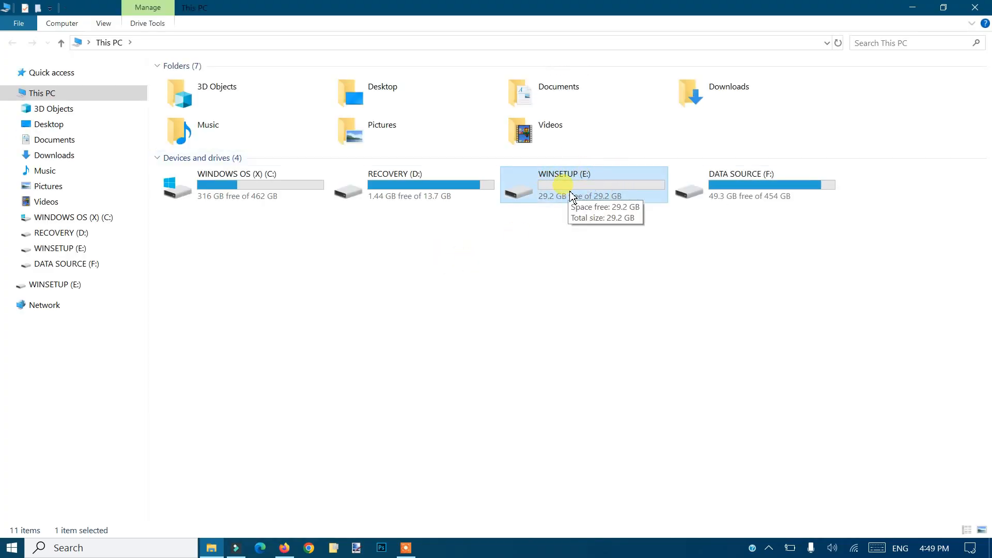
right_click(563, 185)
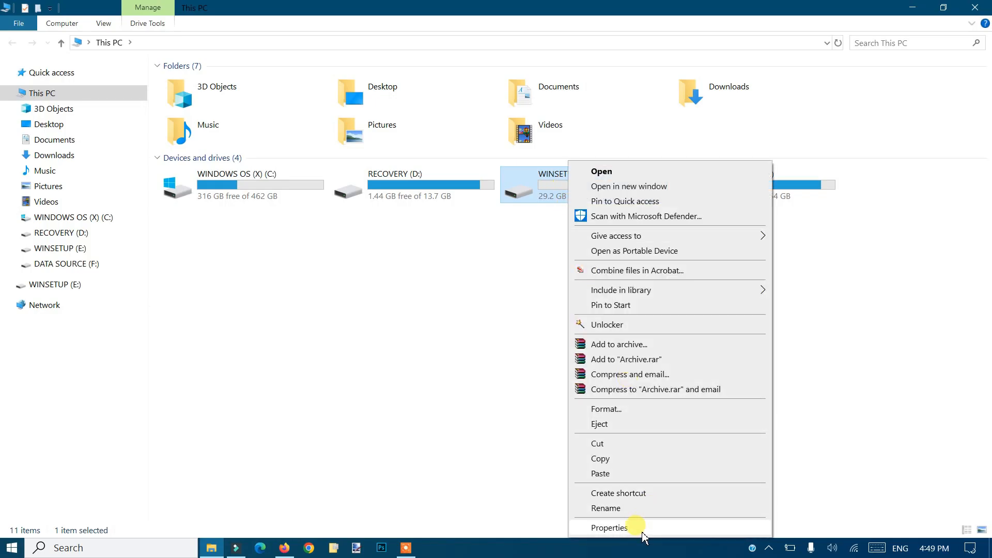
left_click(609, 527)
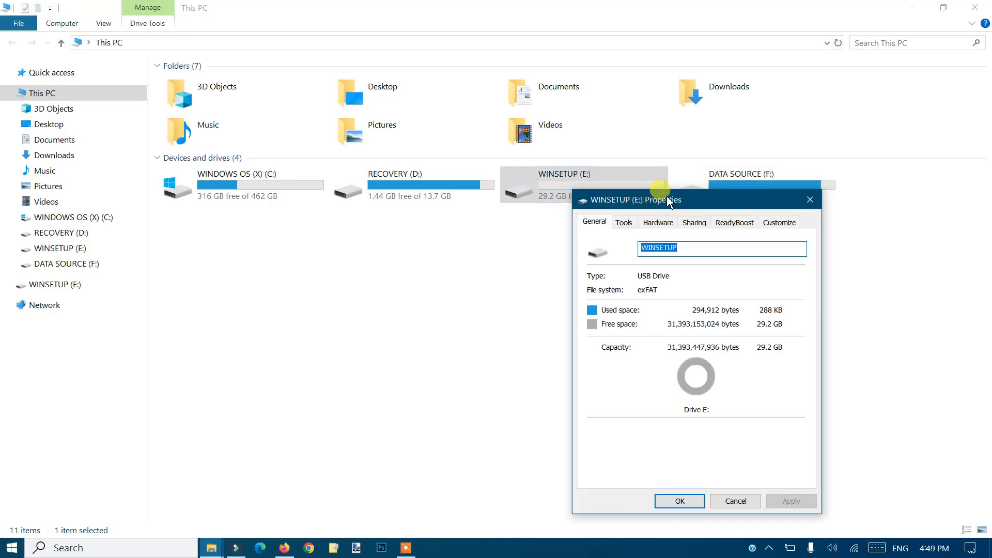
left_click_drag(667, 200, 470, 139)
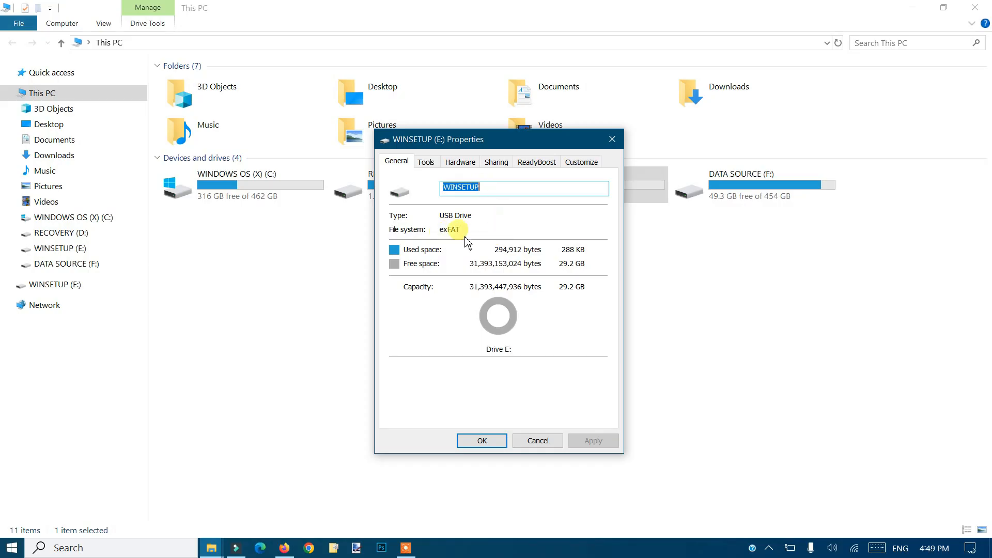
left_click_drag(468, 139, 524, 143)
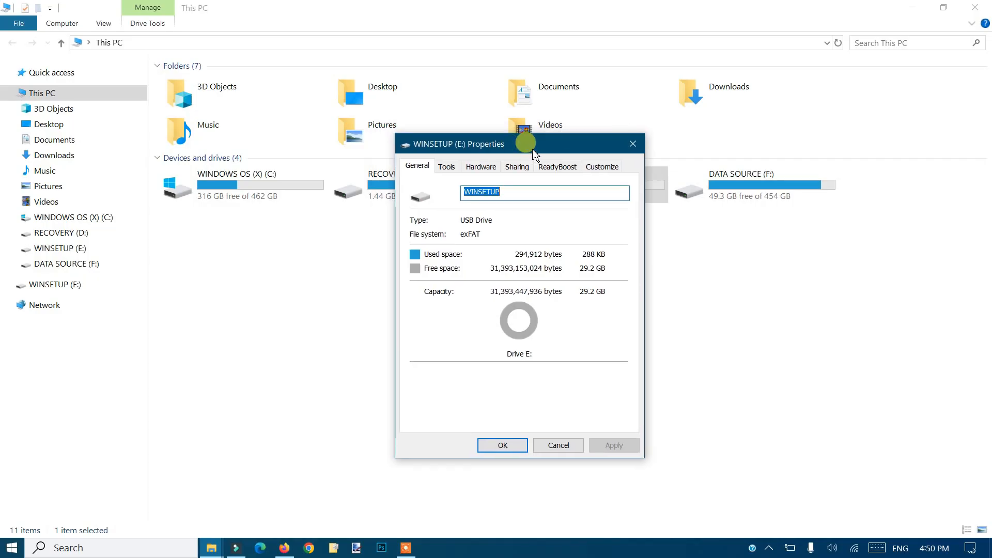
mouse_move(630, 142)
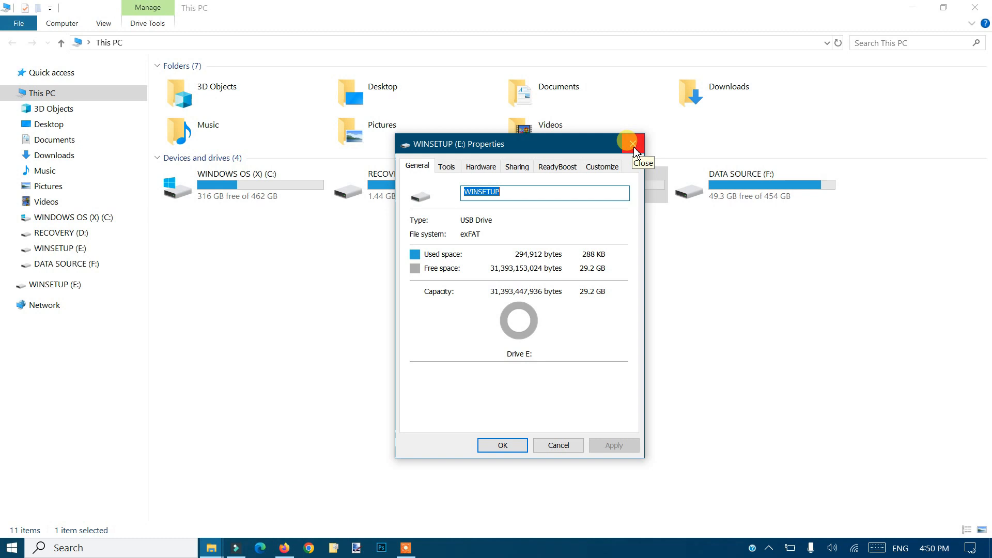
left_click(629, 142)
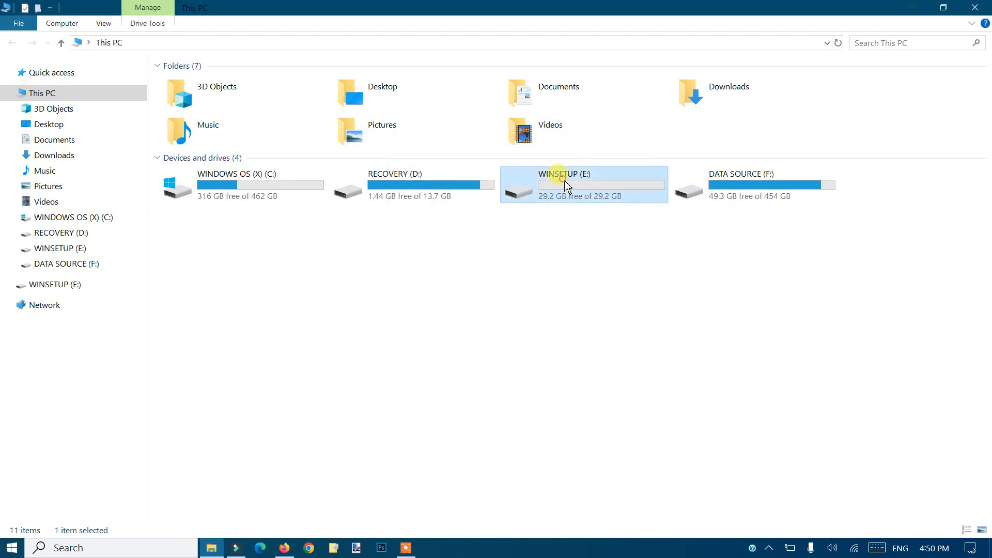
Step: Choose FAT32 as the new file system in the Format dialog for WINSETUP (E:)
right_click(564, 184)
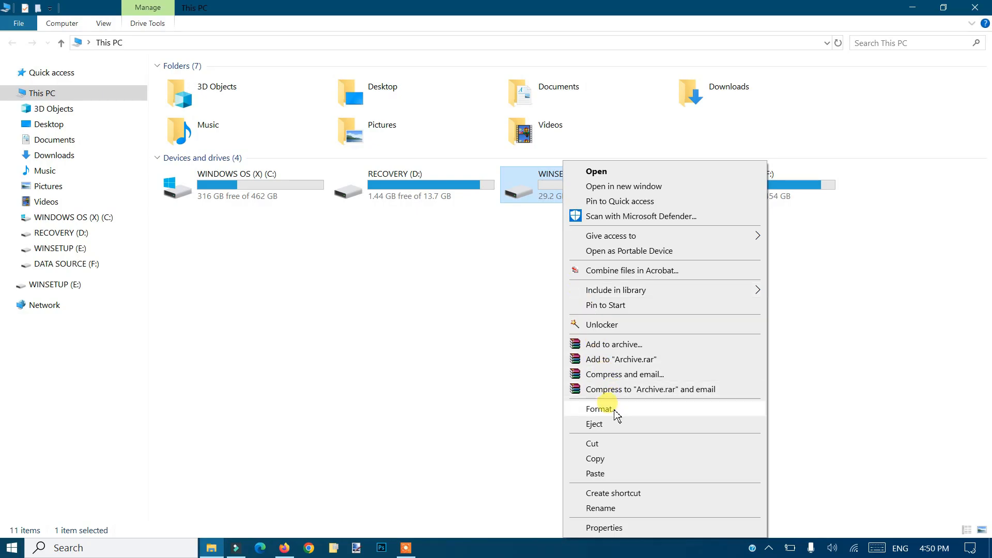
left_click(598, 409)
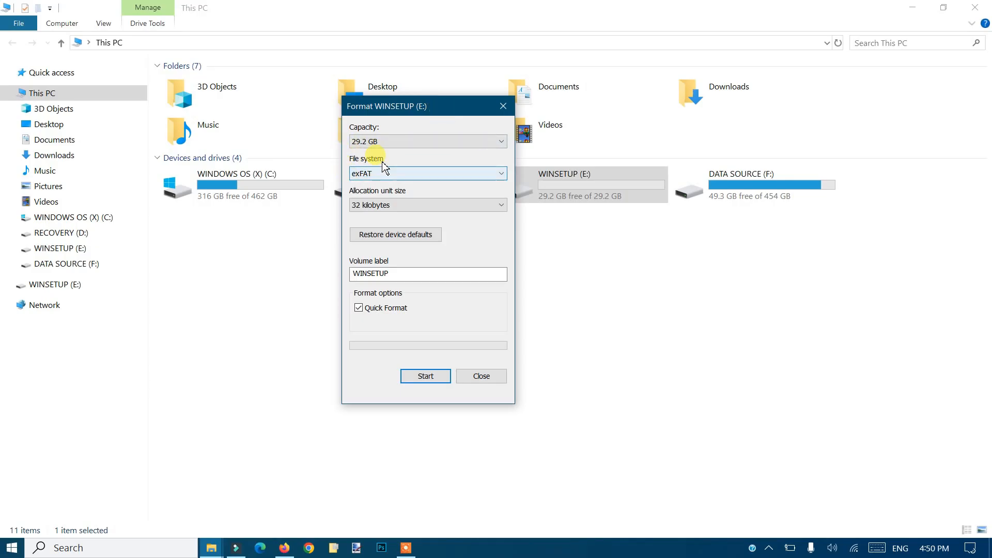
mouse_move(396, 175)
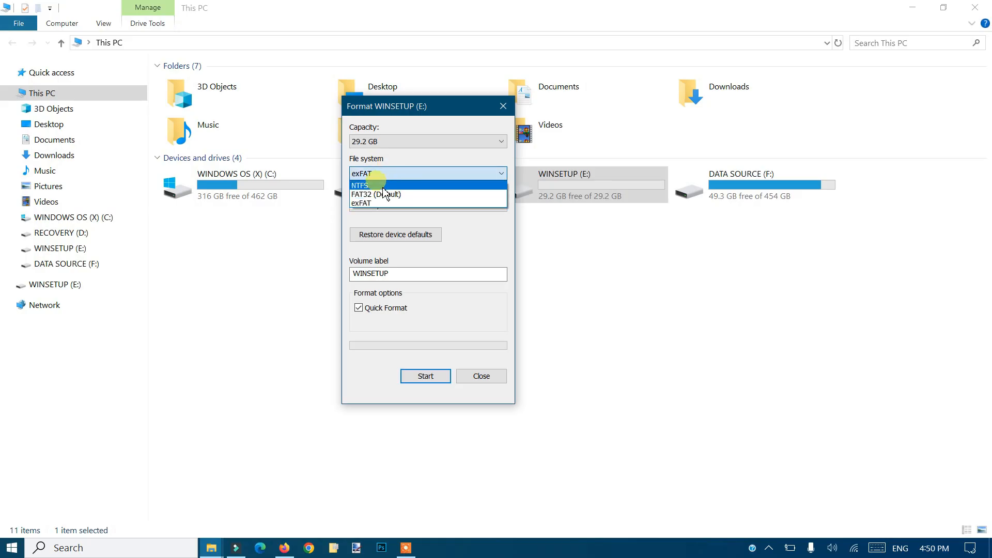
mouse_move(393, 194)
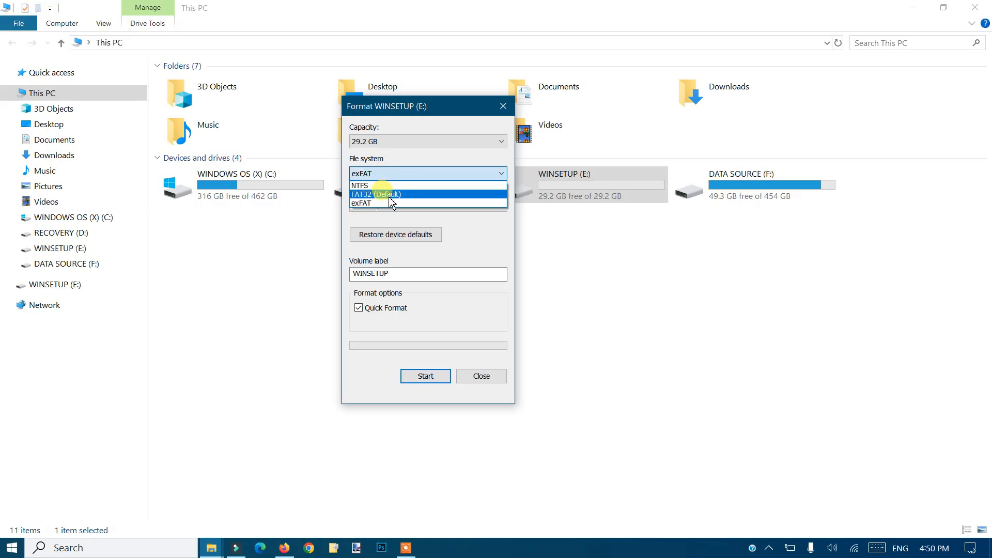
left_click(377, 194)
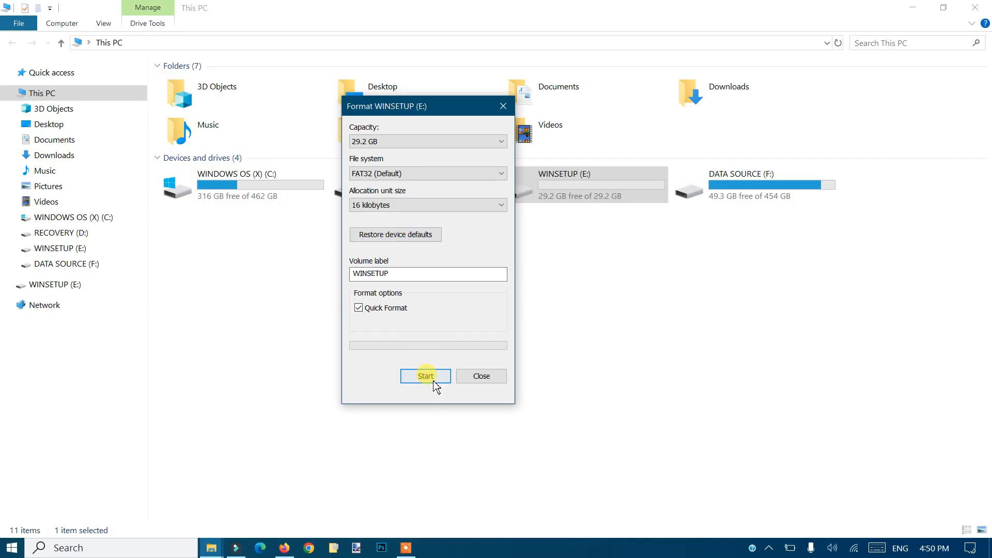
Step: Run the quick format, accepting the data-erase warning and the completion notice
left_click(425, 376)
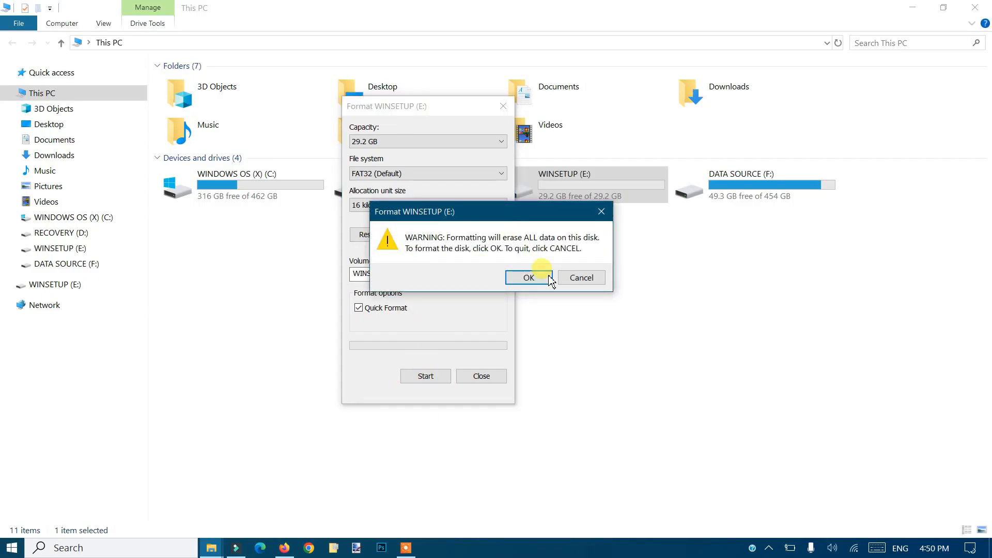
left_click(528, 276)
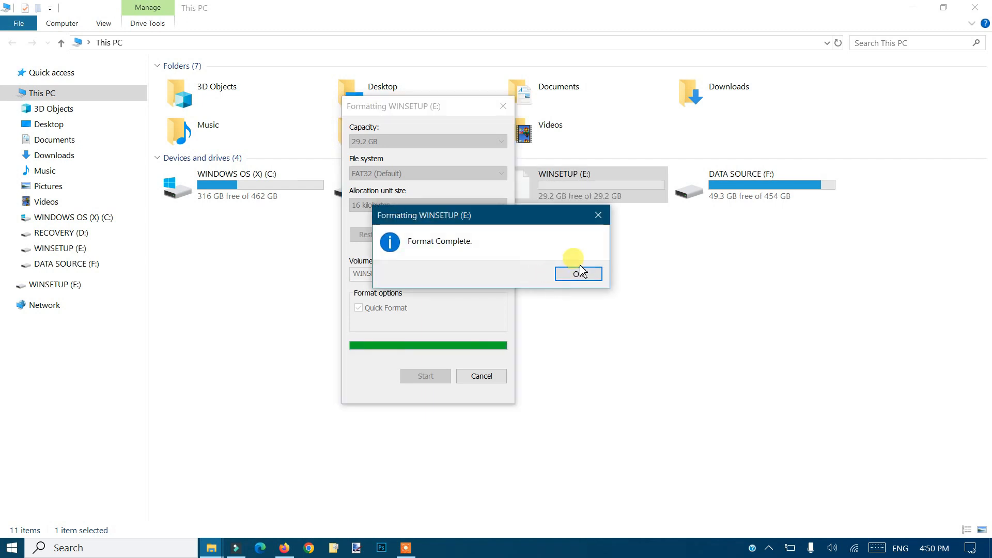
left_click(577, 273)
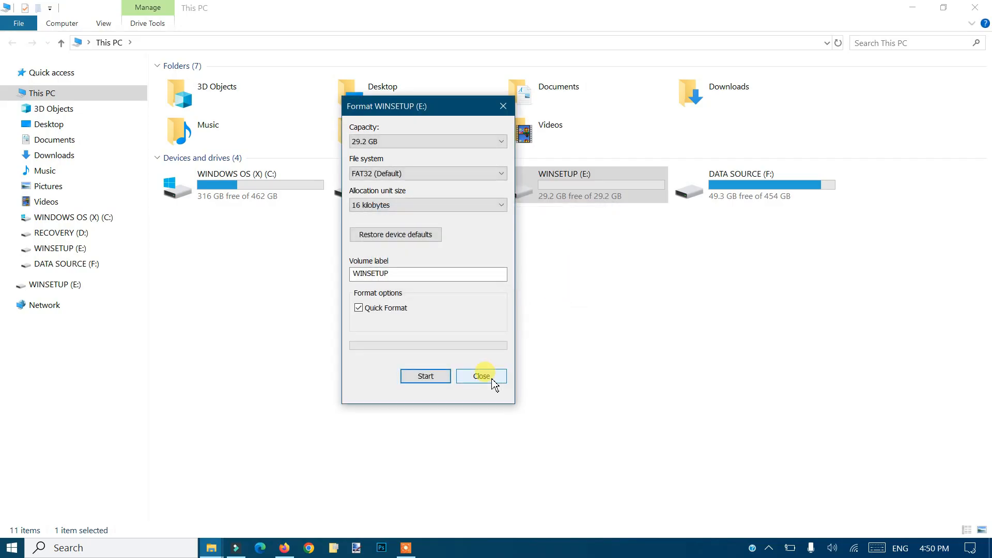
right_click(537, 185)
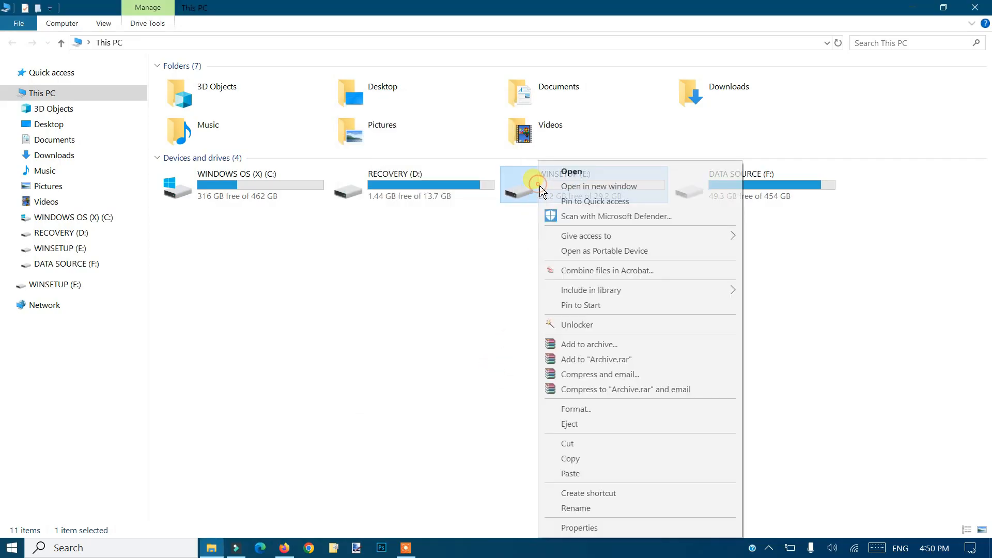
left_click(578, 526)
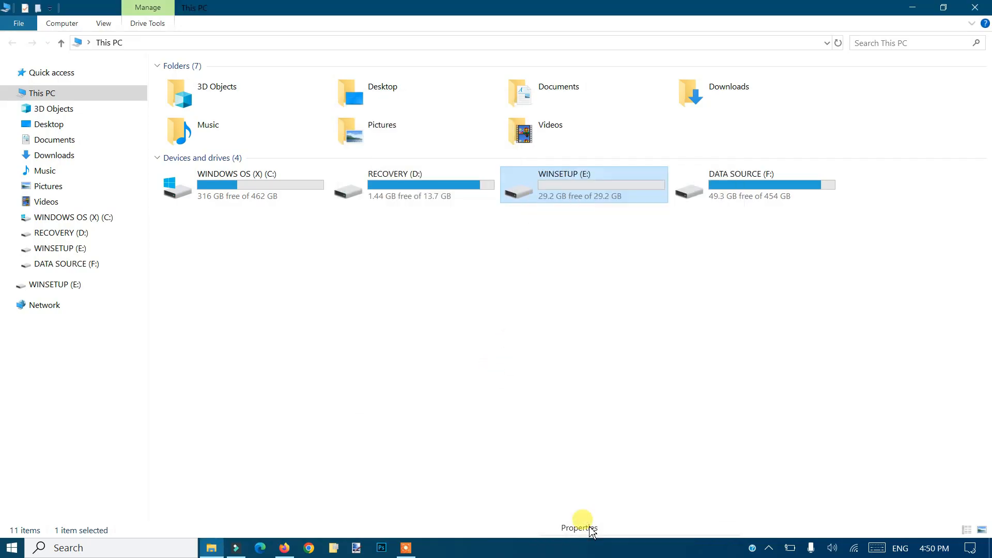
left_click(576, 526)
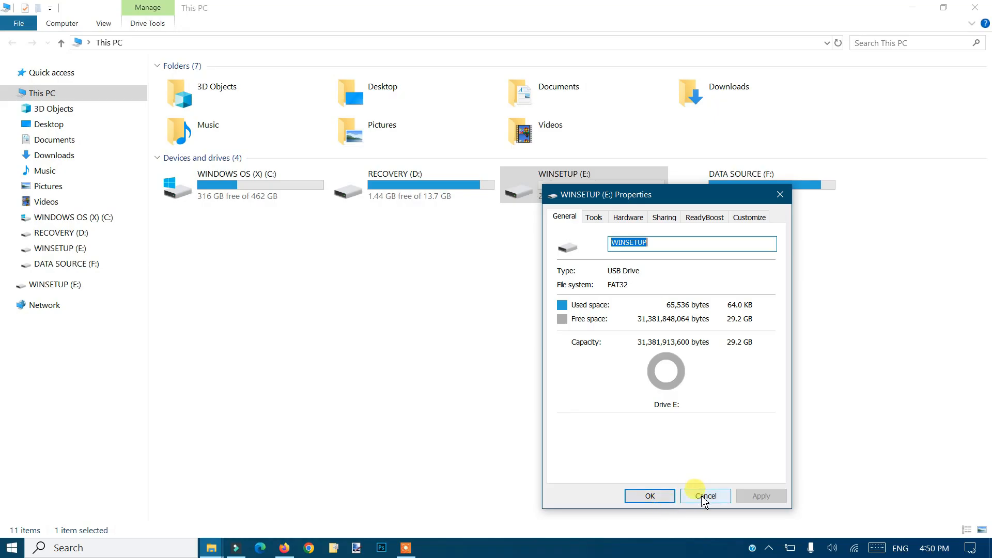
left_click(704, 495)
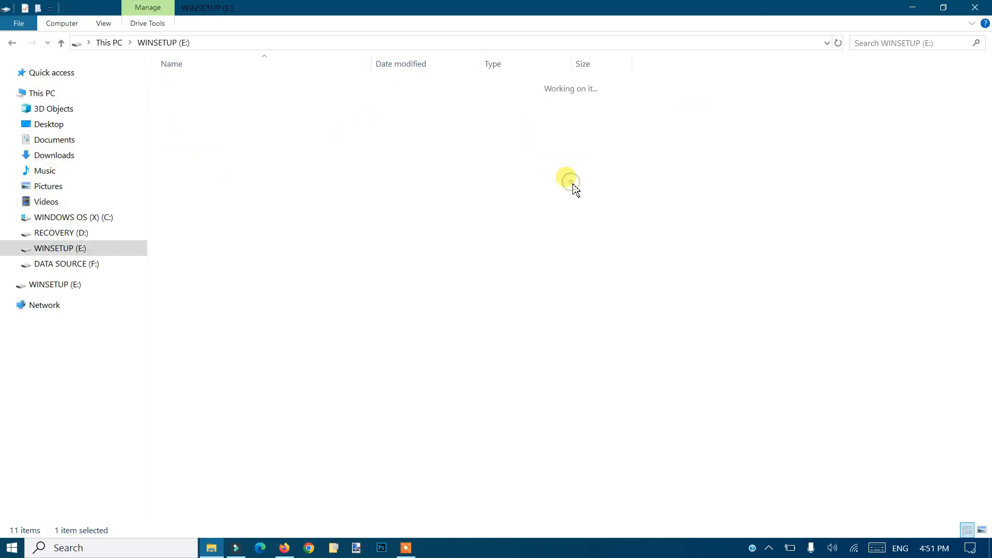
Step: Paste the copied videos onto WINSETUP (E:), copying all files without extra properties
right_click(567, 179)
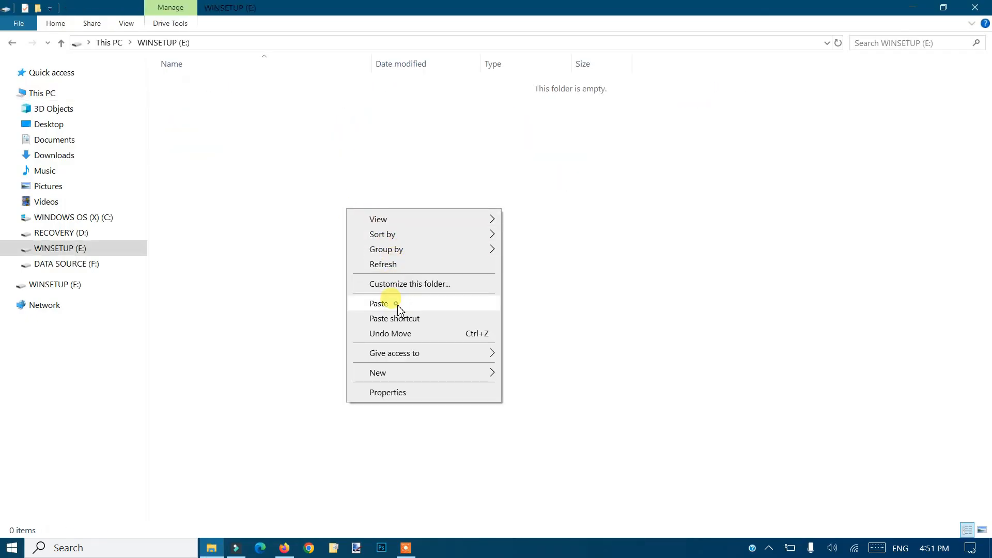
left_click(379, 303)
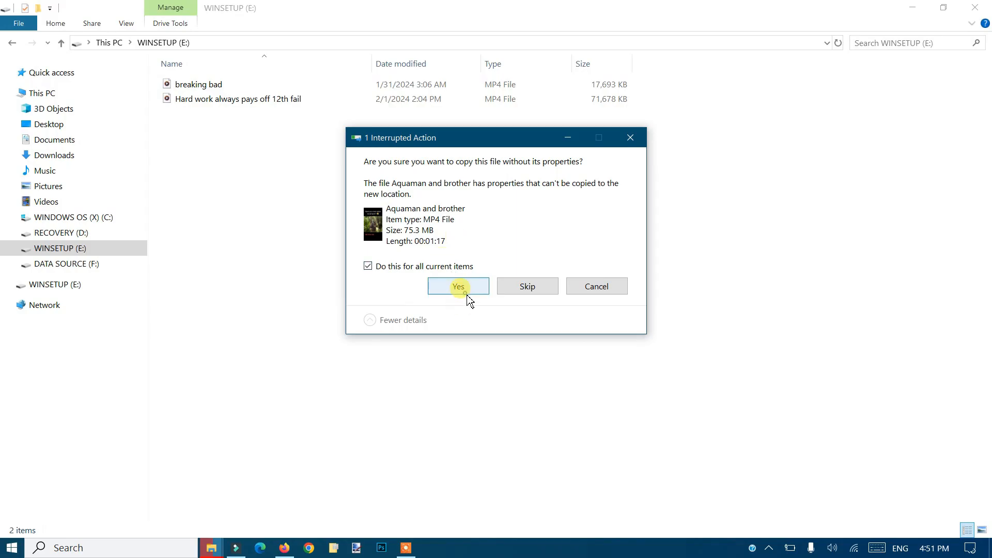
left_click(458, 287)
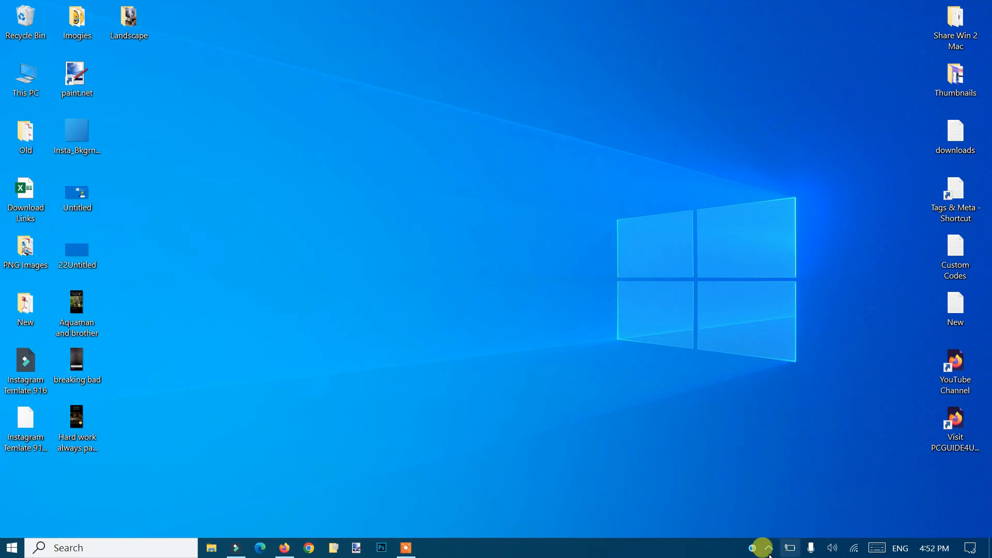
Step: Reveal the hidden taskbar icons to reach Safely Remove Hardware
left_click(765, 547)
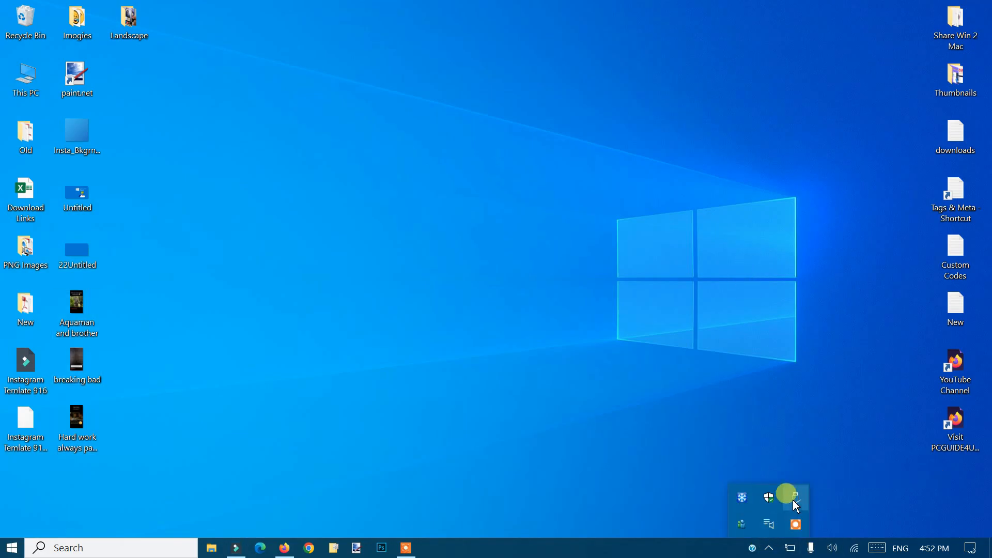